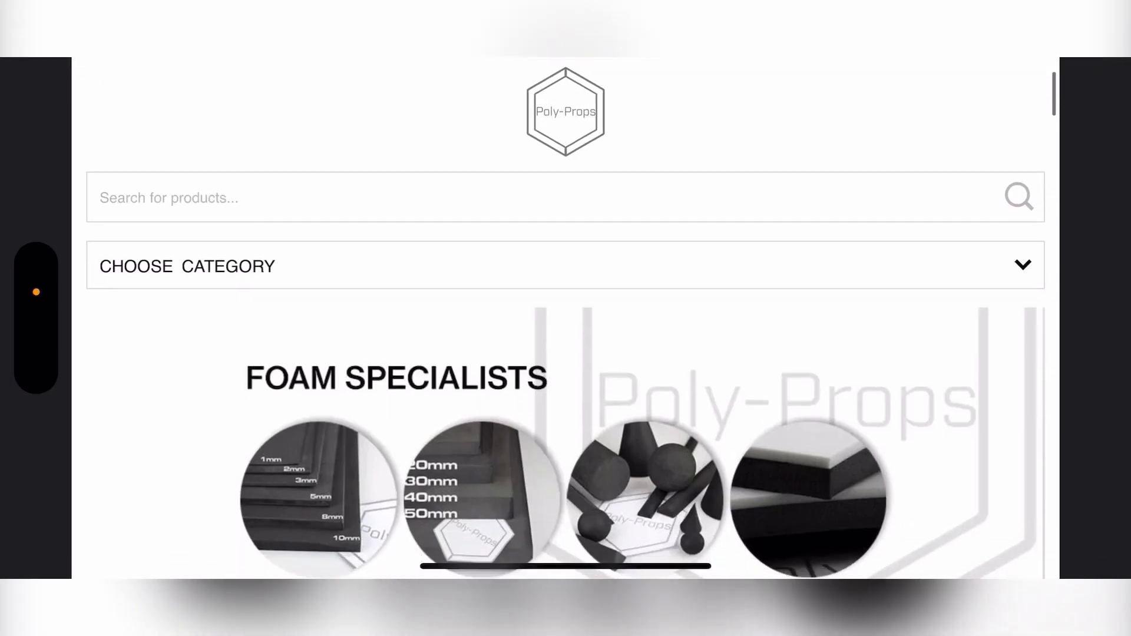
pyautogui.scroll(-3)
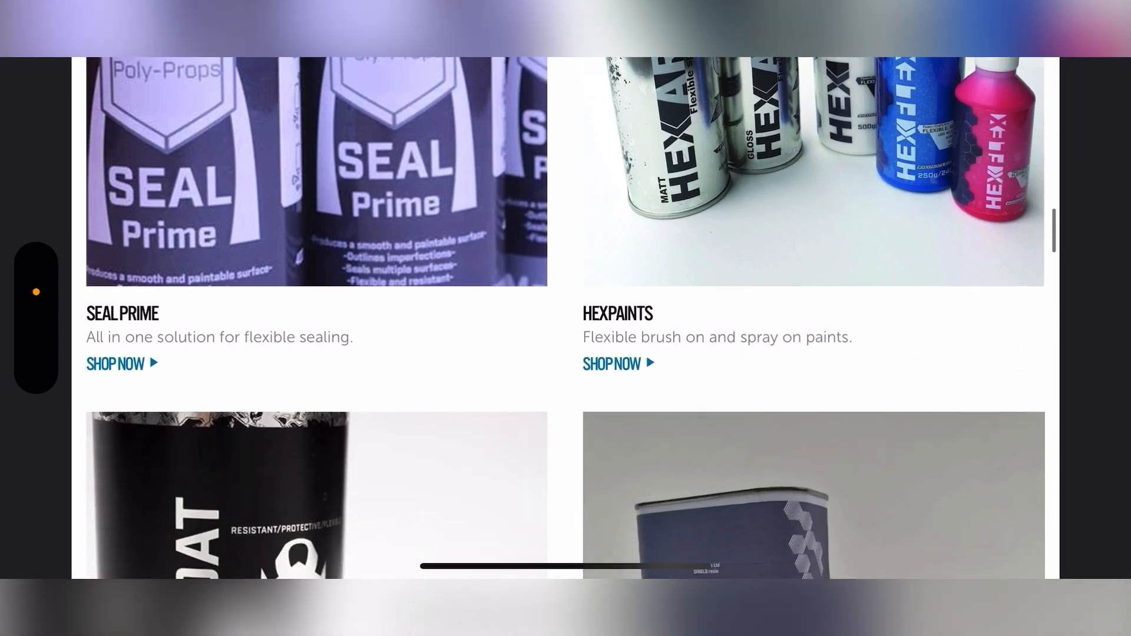
pyautogui.scroll(-3)
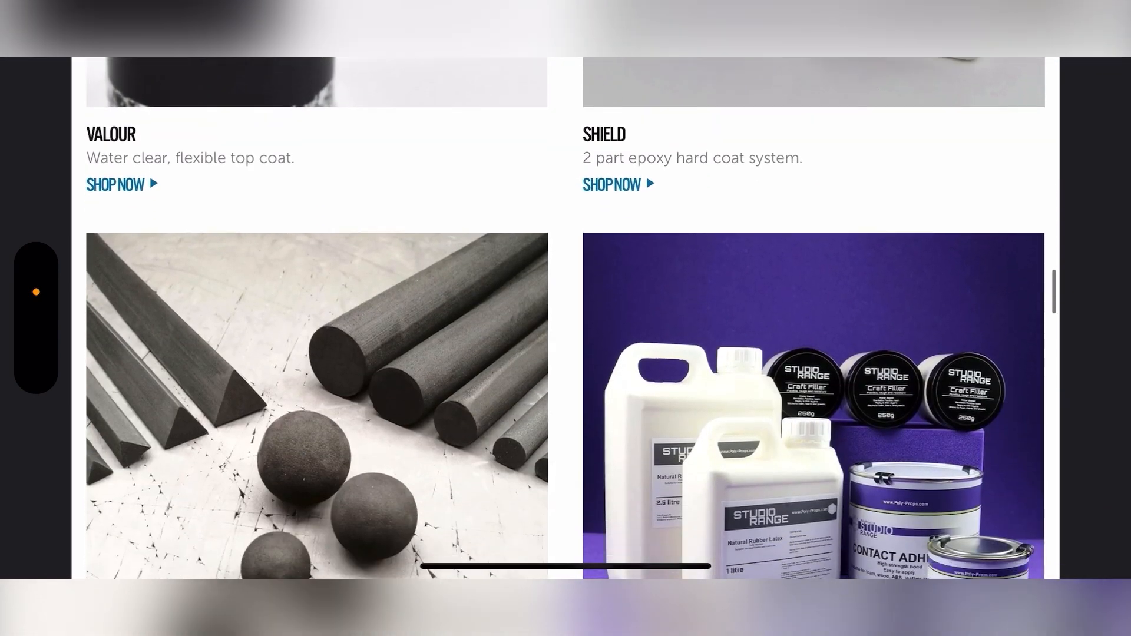
pyautogui.scroll(-3)
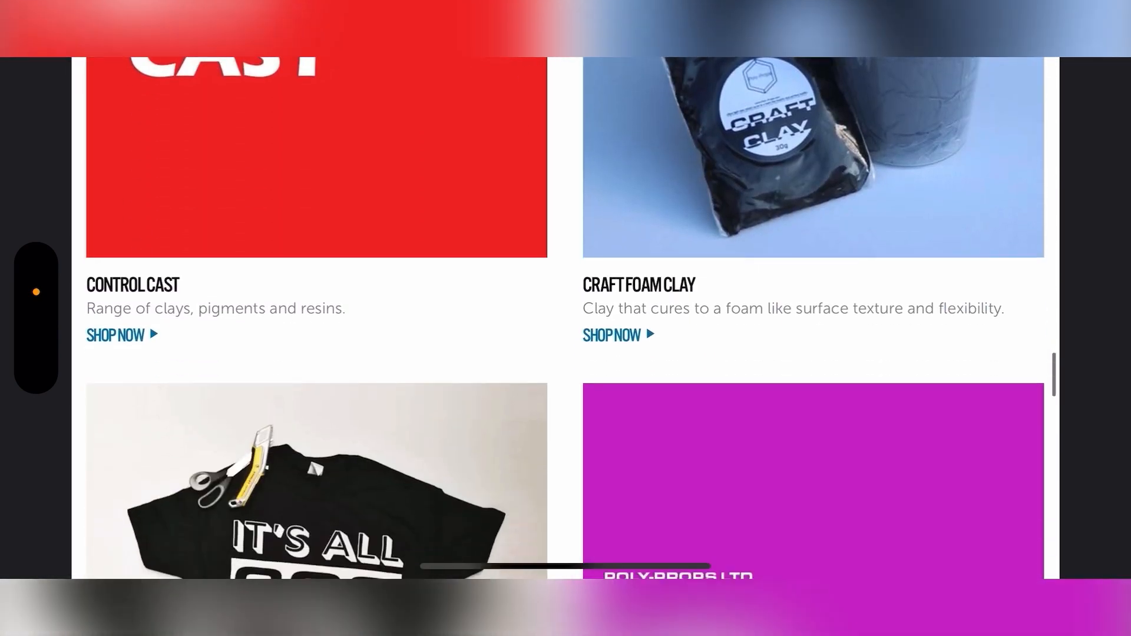
pyautogui.scroll(-3)
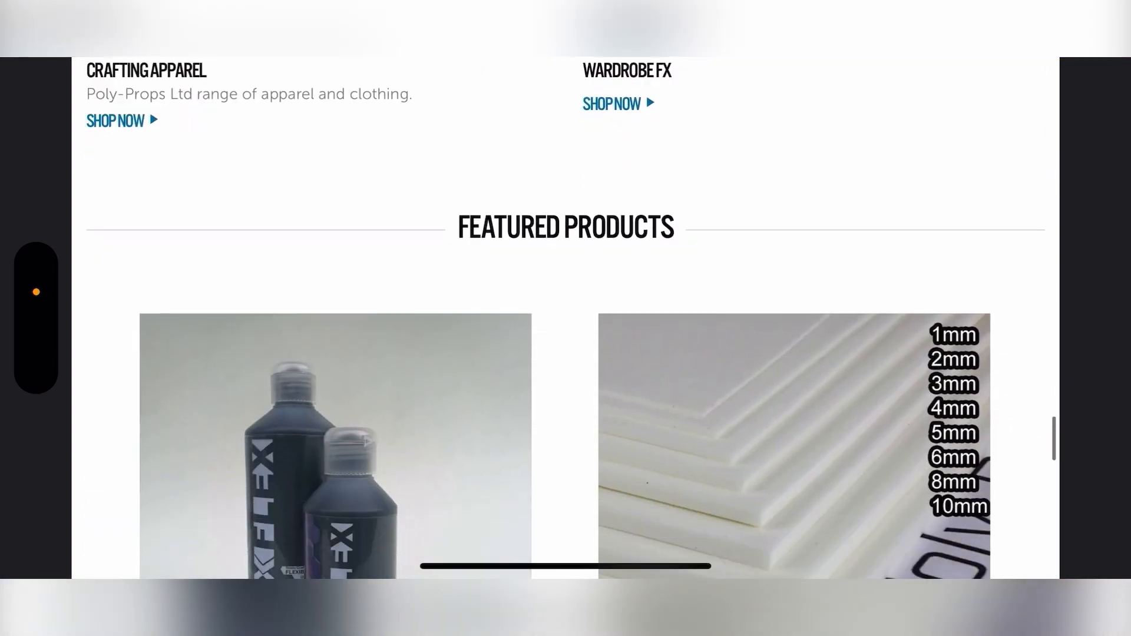